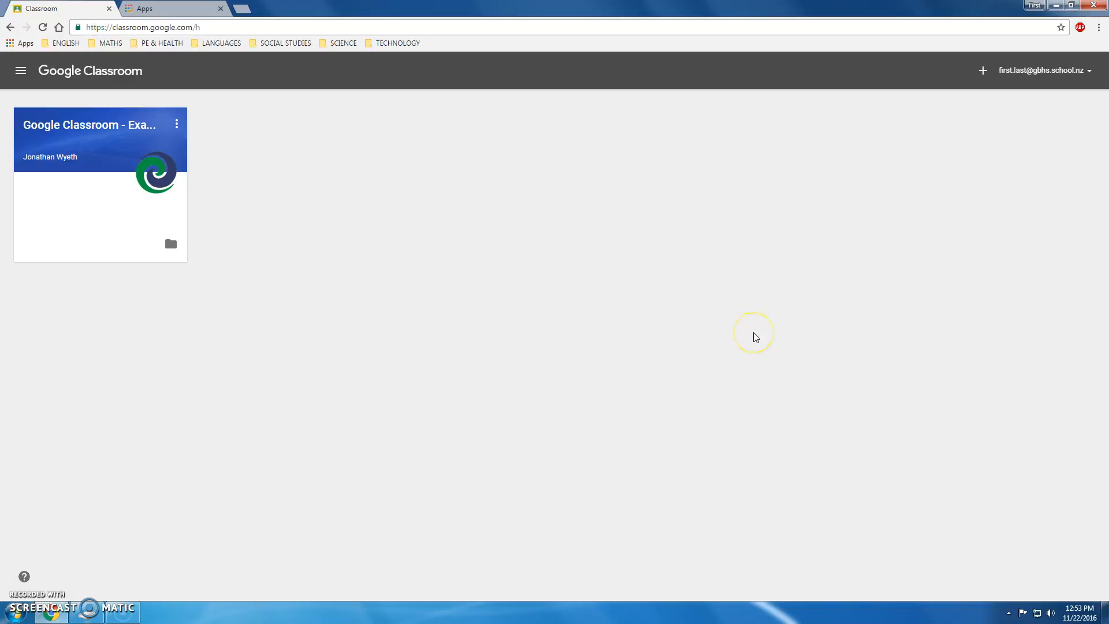
mouse_move(398, 268)
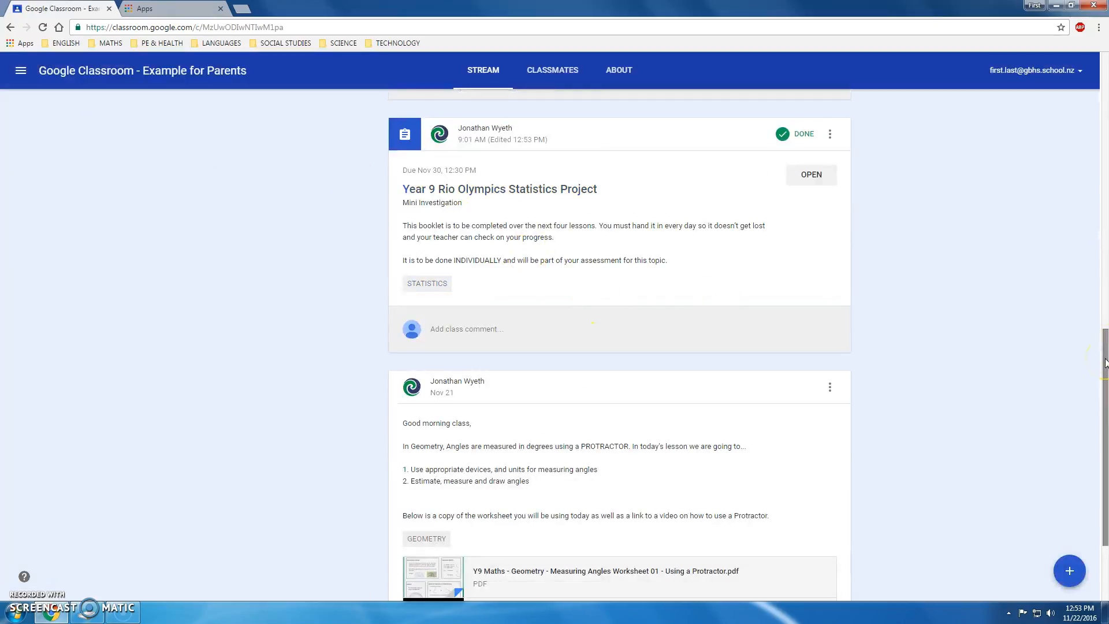
mouse_move(908, 314)
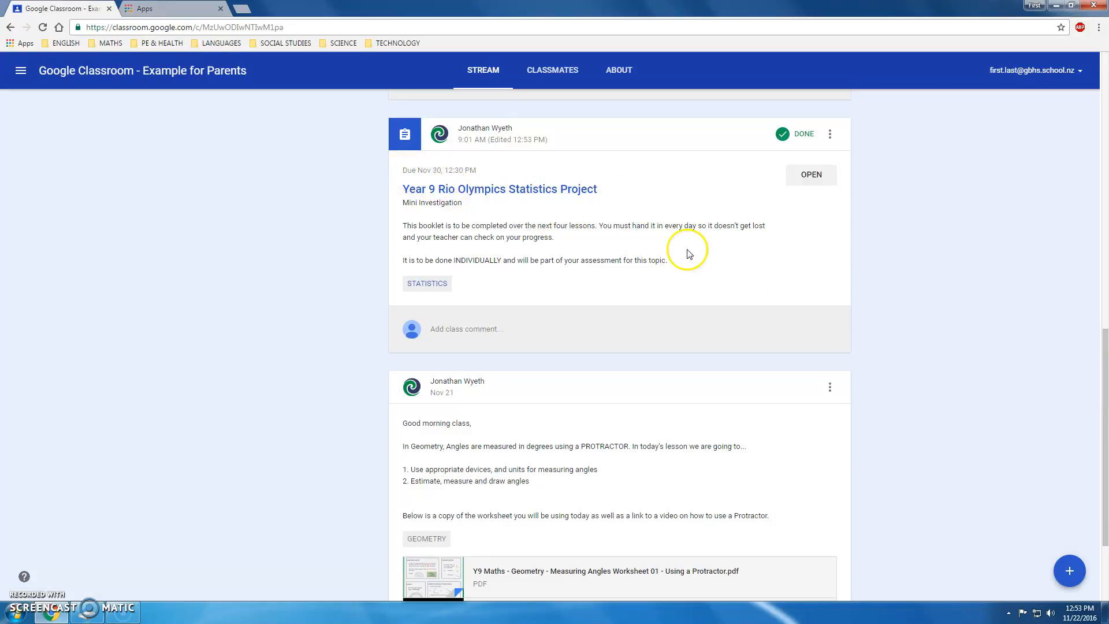
left_click(810, 175)
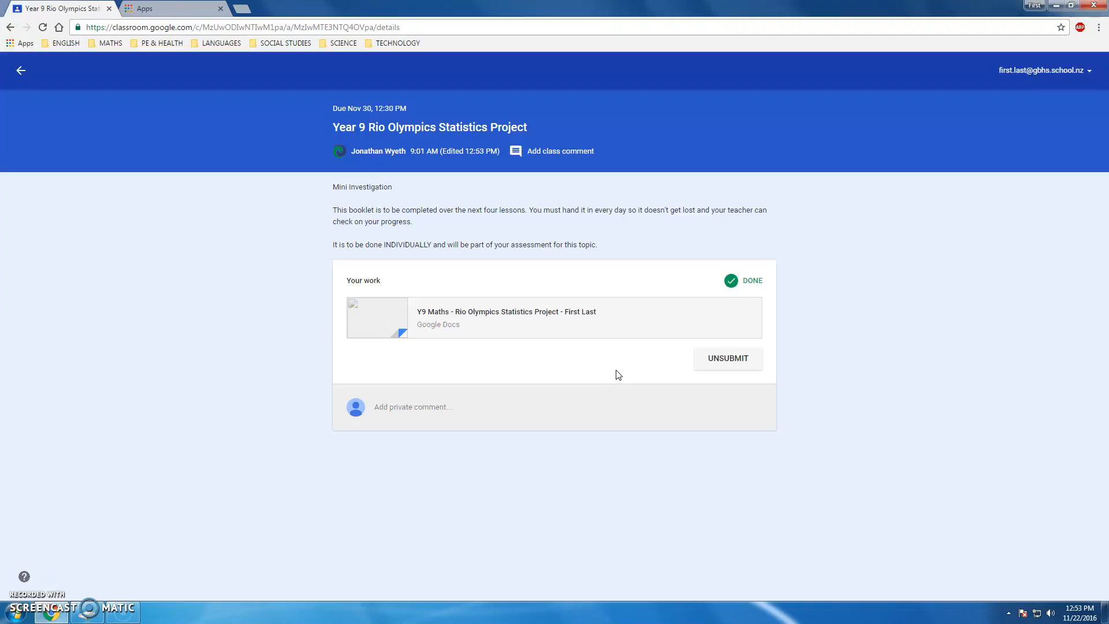
mouse_move(561, 333)
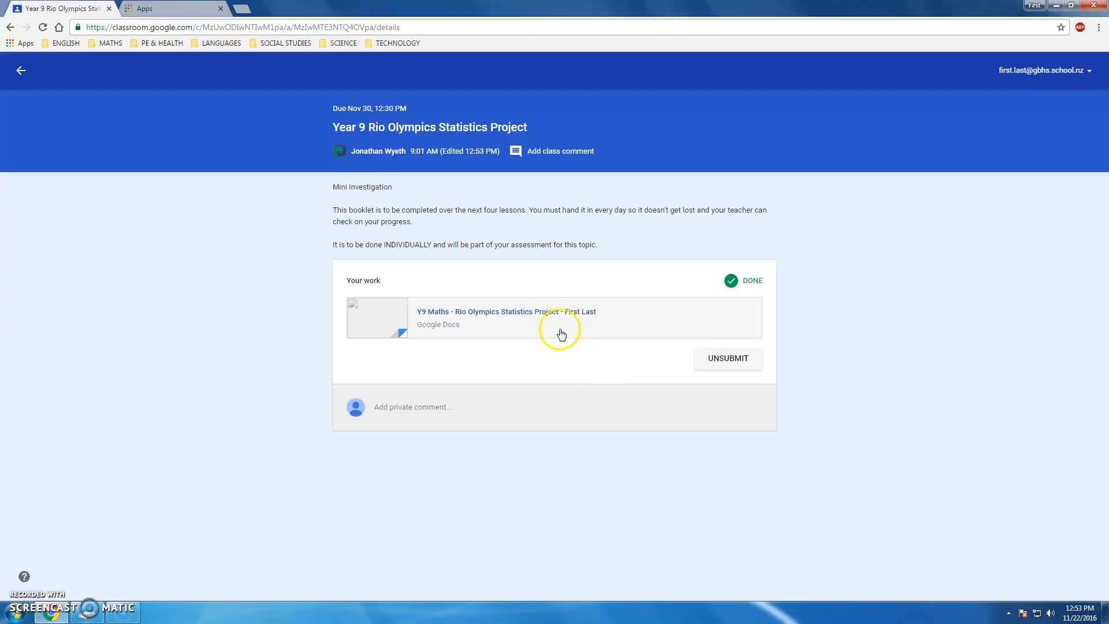
left_click(21, 70)
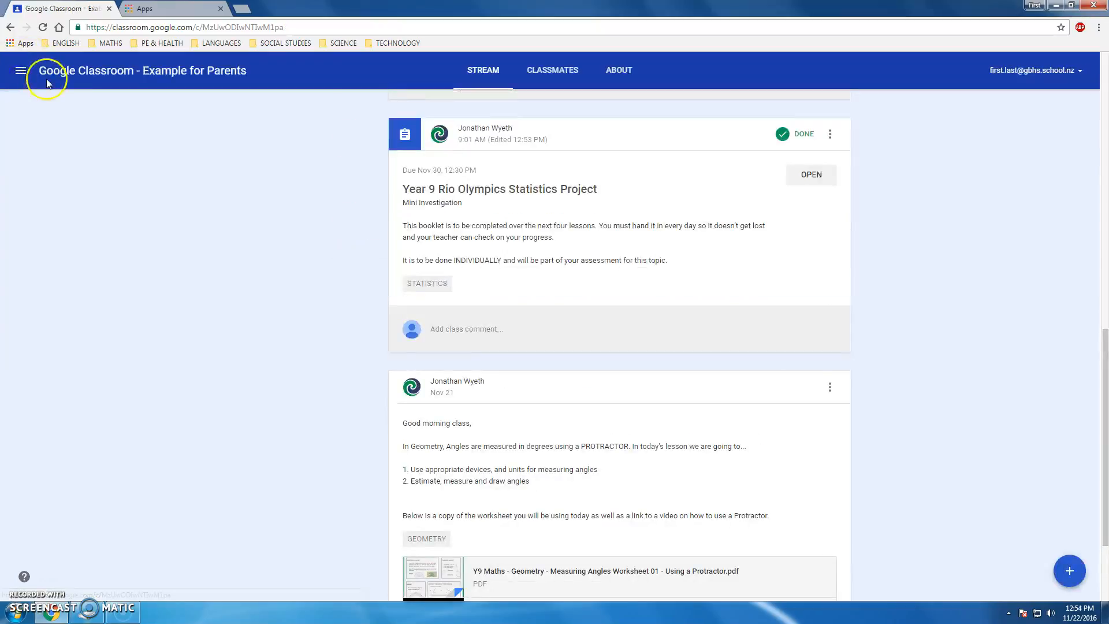
Step: Open the Work page from the Classroom menu, showing the late Fractions & Percentages Practice Assessment
left_click(22, 69)
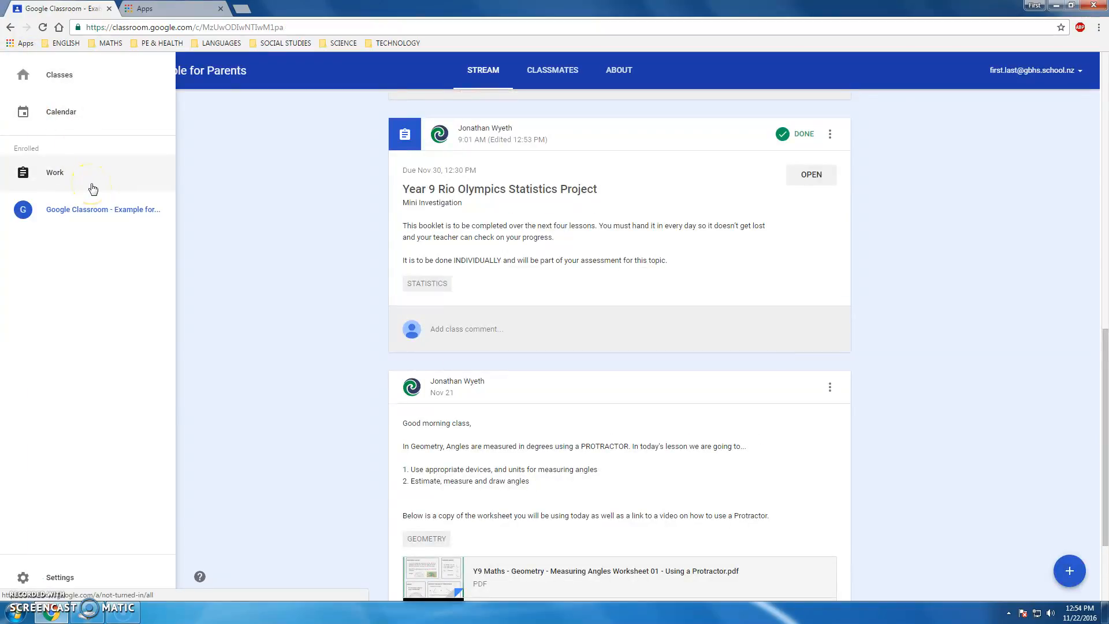
mouse_move(113, 186)
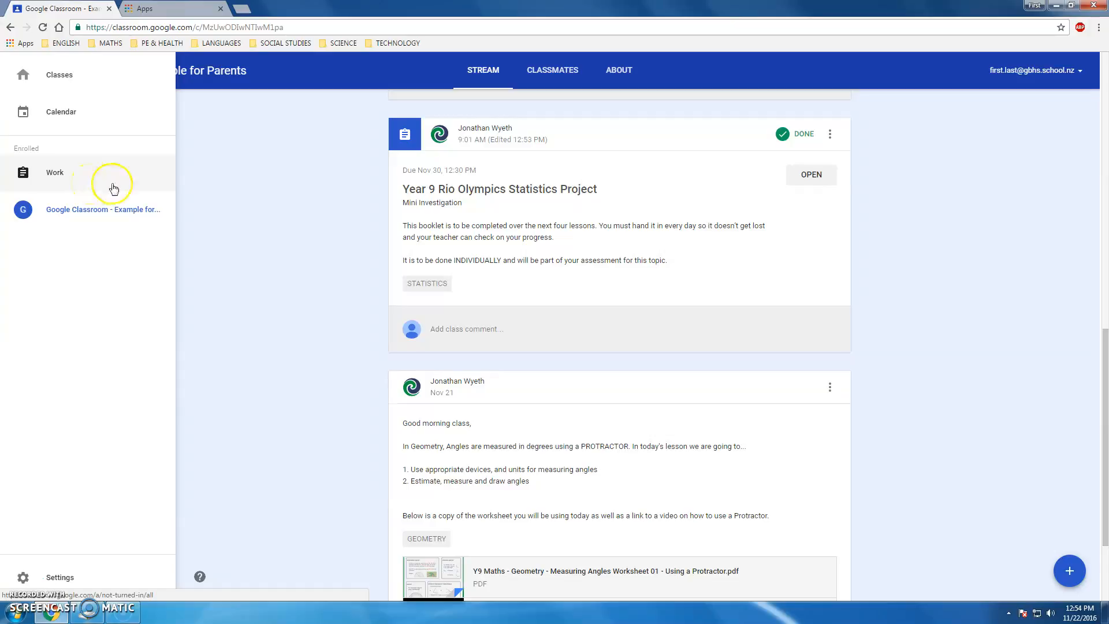
mouse_move(99, 186)
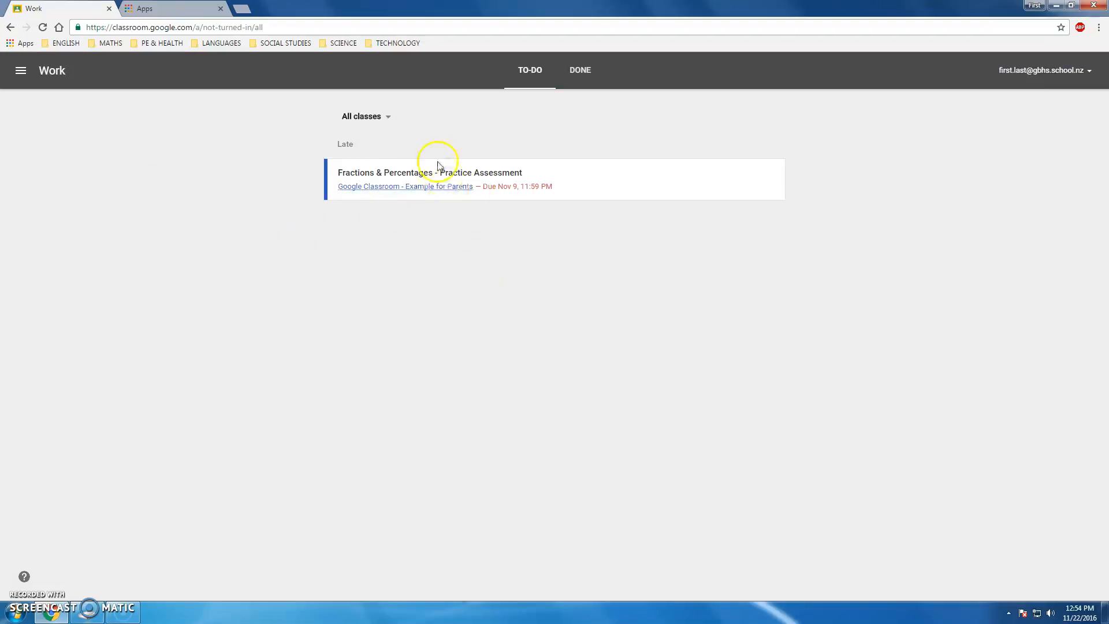
left_click(365, 116)
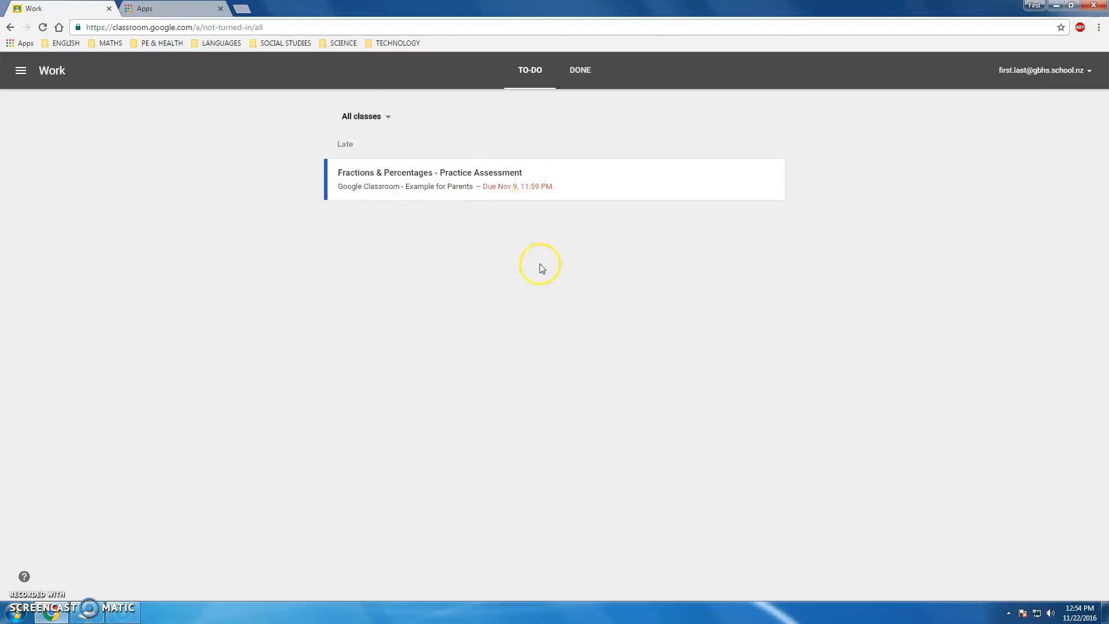
mouse_move(517, 173)
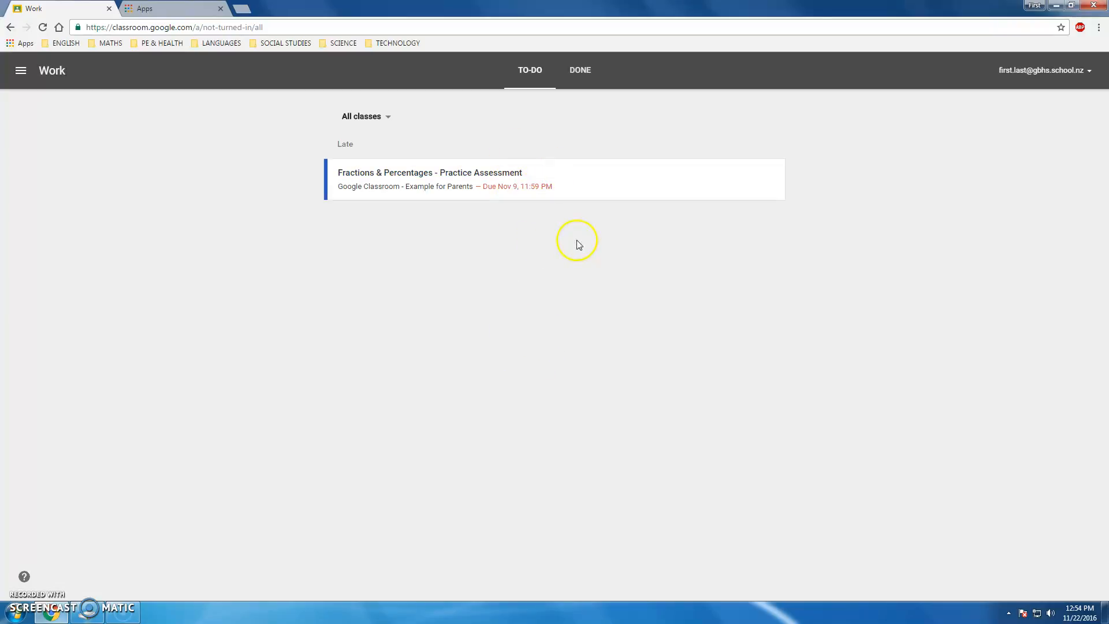
mouse_move(491, 195)
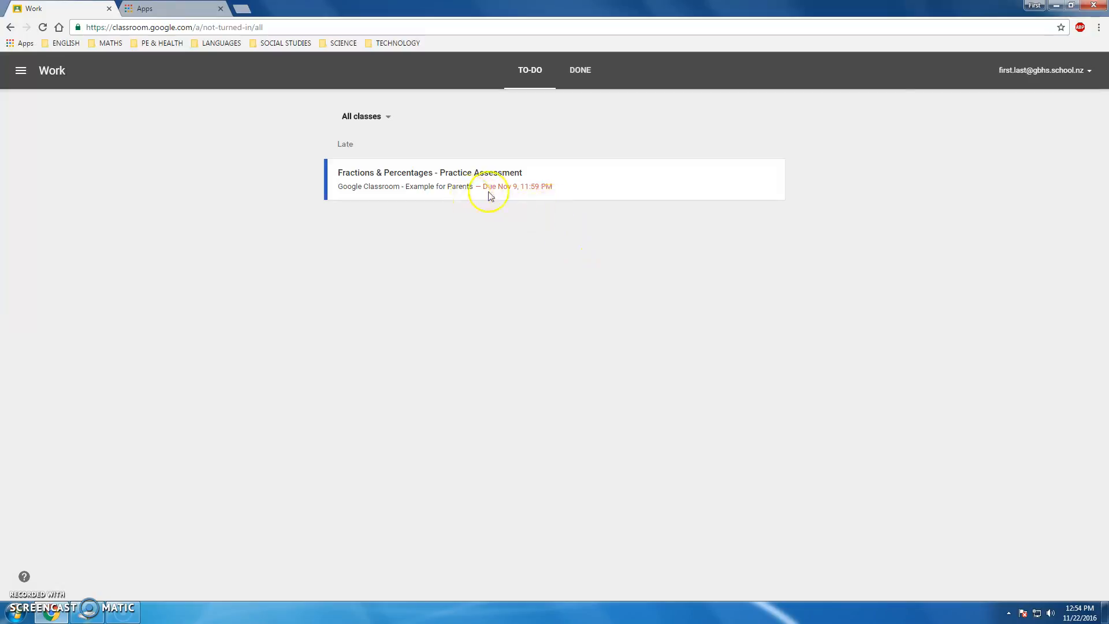
mouse_move(530, 85)
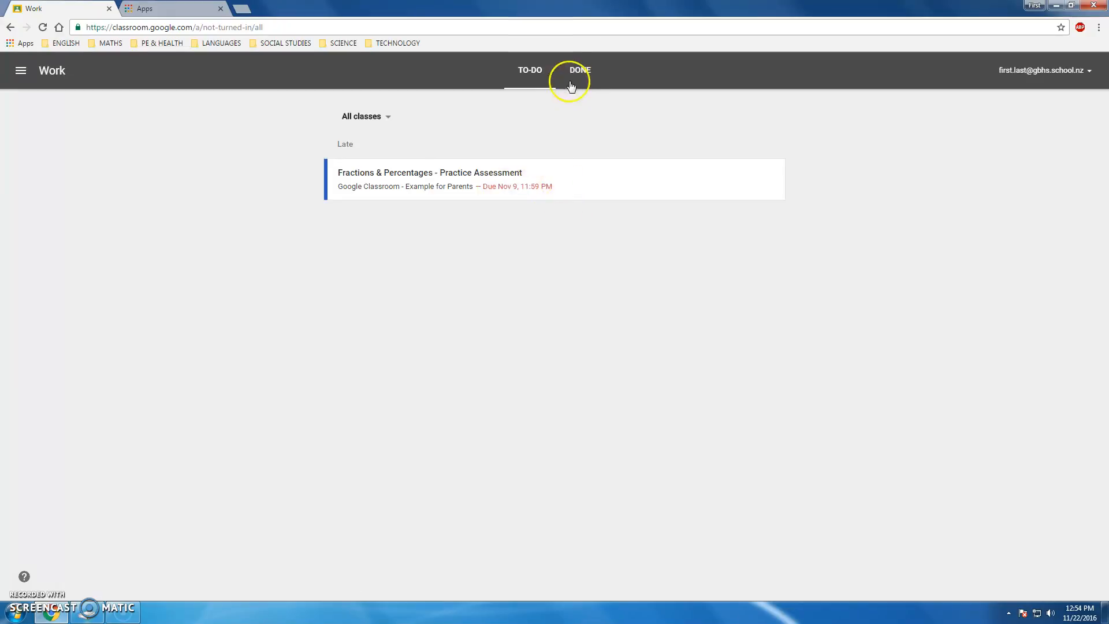
Step: Switch the Work page to Done, listing the confidence survey and Rio Olympics Statistics Project
left_click(579, 70)
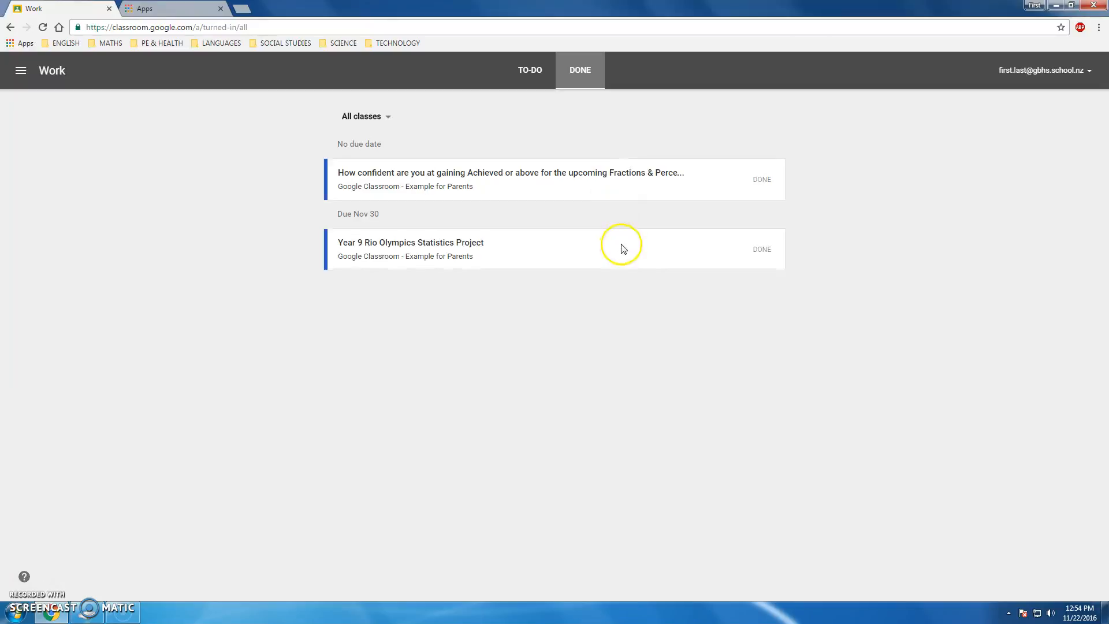
mouse_move(451, 177)
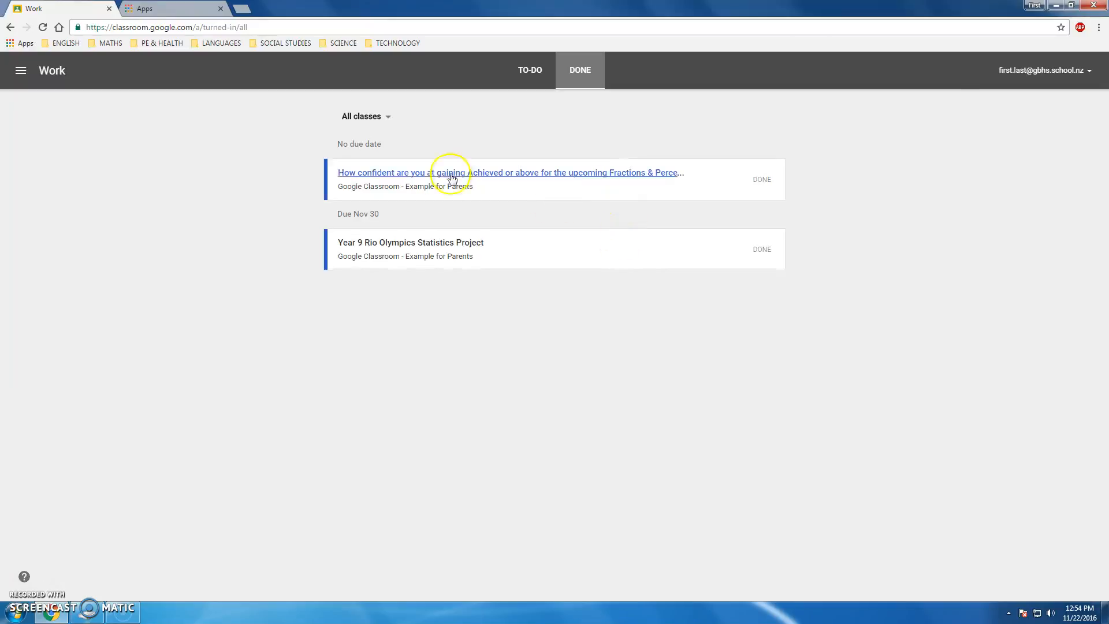
left_click(21, 70)
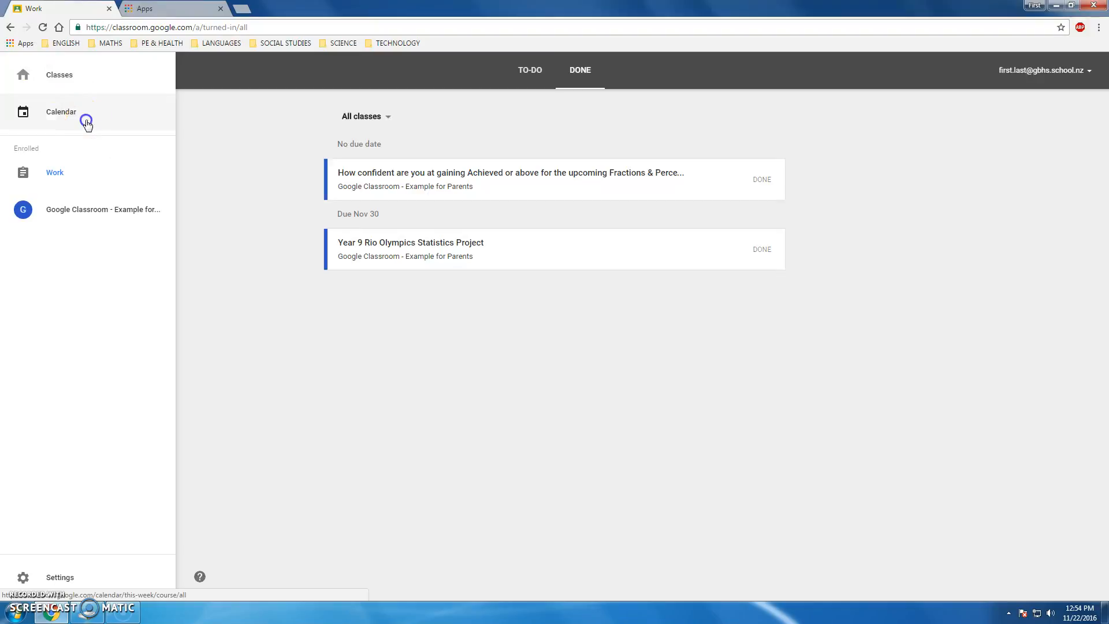
Step: View next week's Classroom calendar with Rio Olympics due Nov 30, then launch Google Calendar
left_click(60, 112)
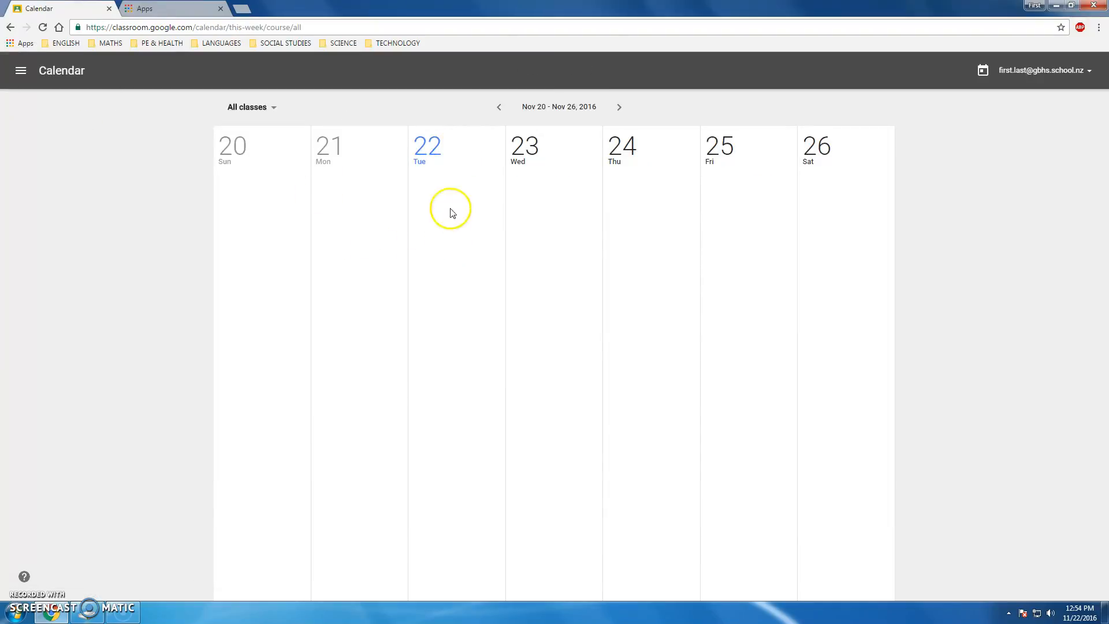
mouse_move(469, 236)
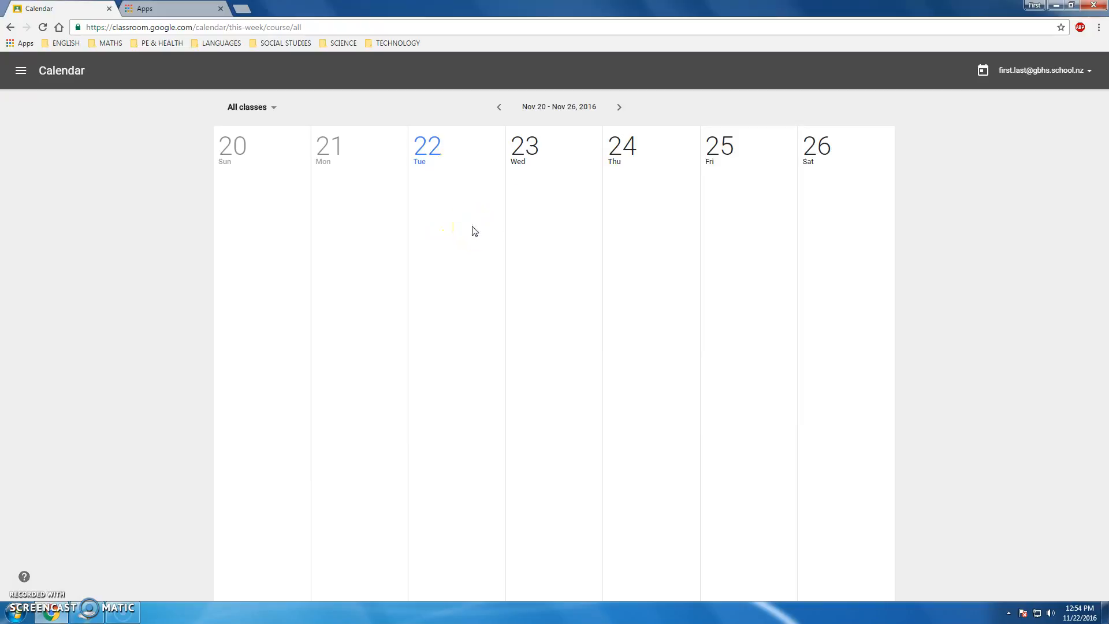
left_click(618, 107)
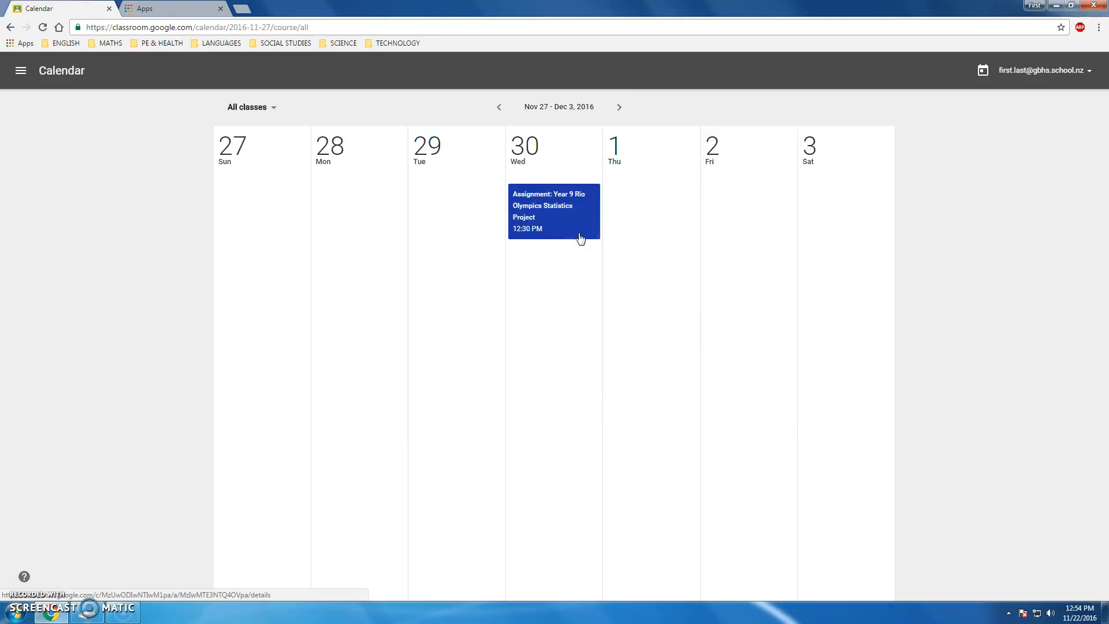
mouse_move(580, 237)
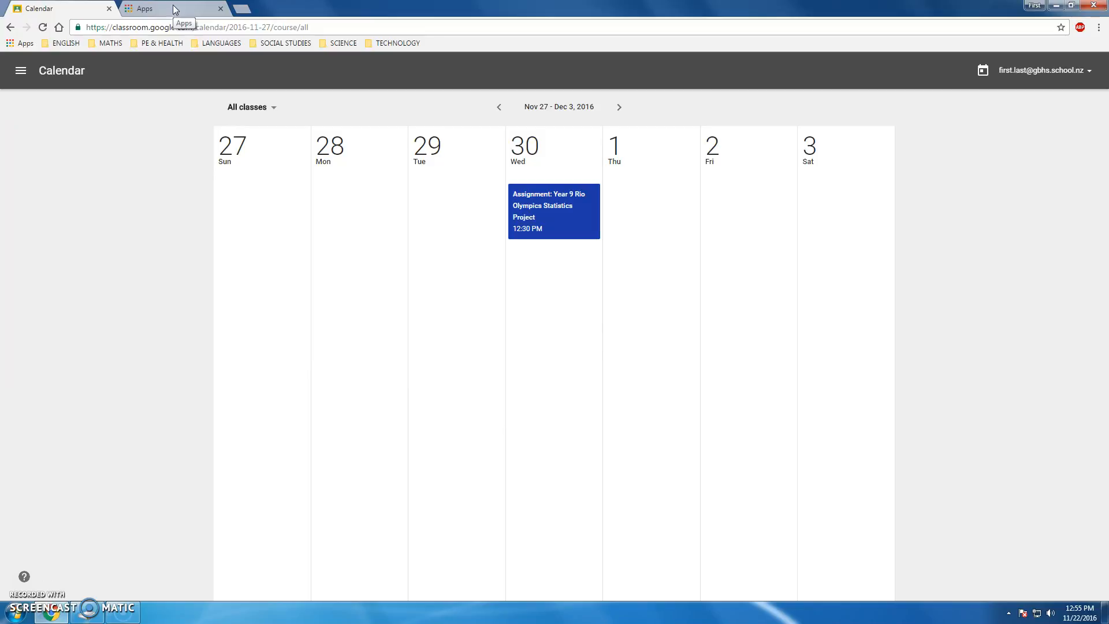
left_click(173, 8)
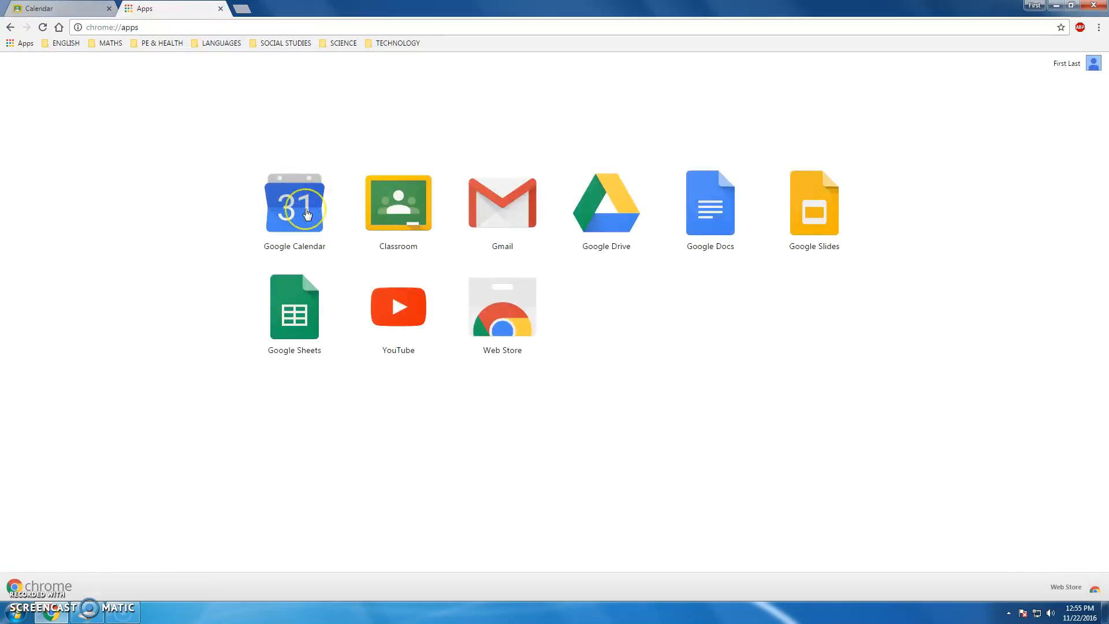
mouse_move(294, 206)
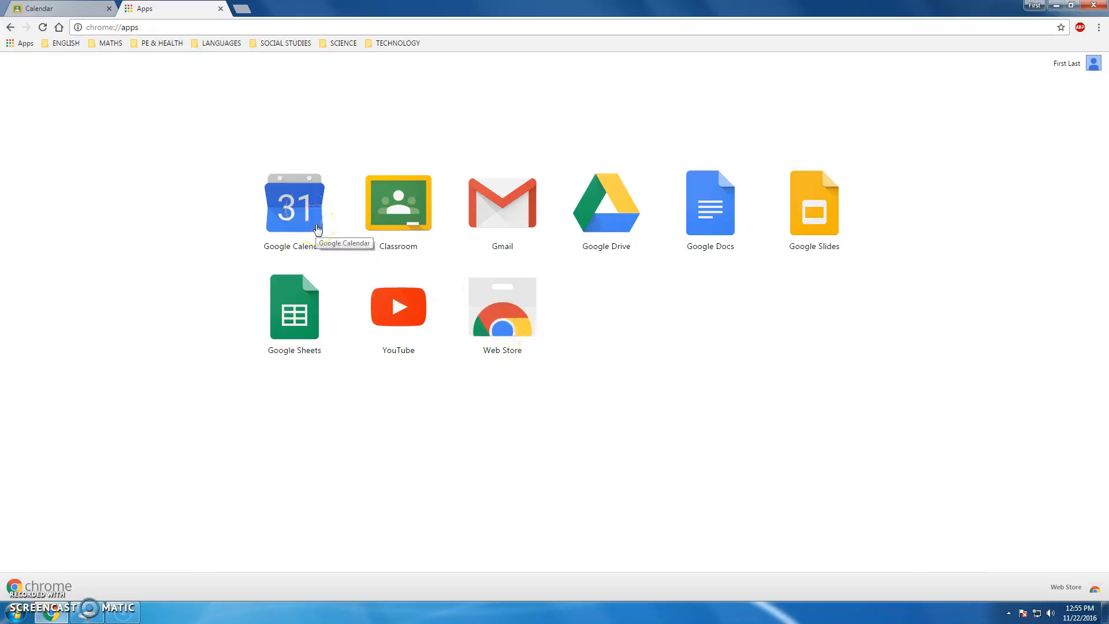
left_click(294, 204)
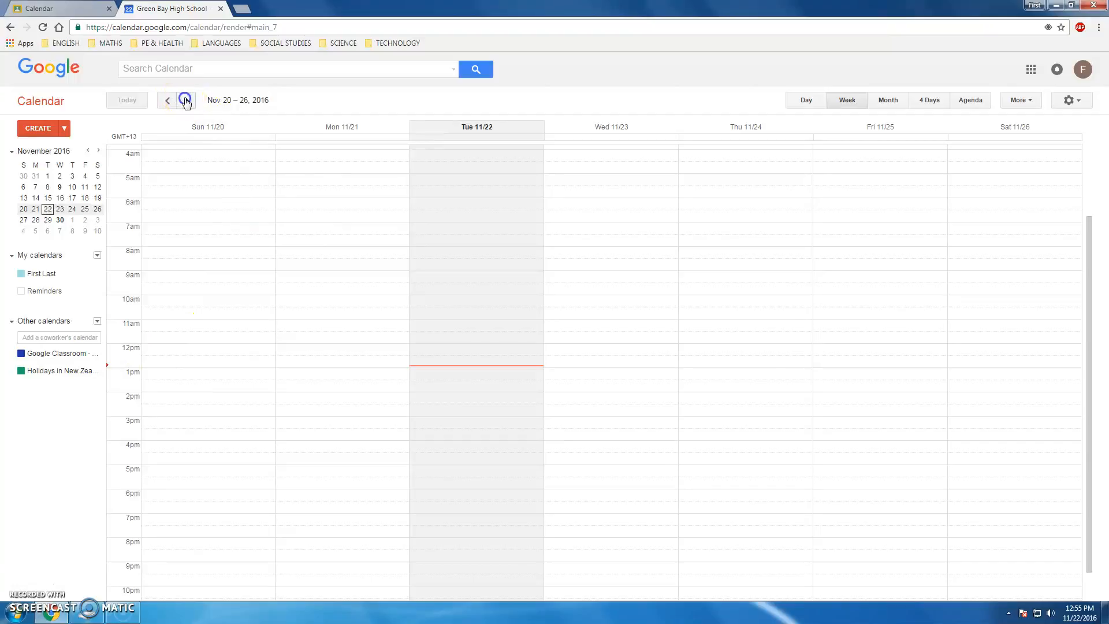
Step: Advance Google Calendar to Nov 27–Dec 3, showing Rio Olympics due Wednesday 12:30
left_click(186, 100)
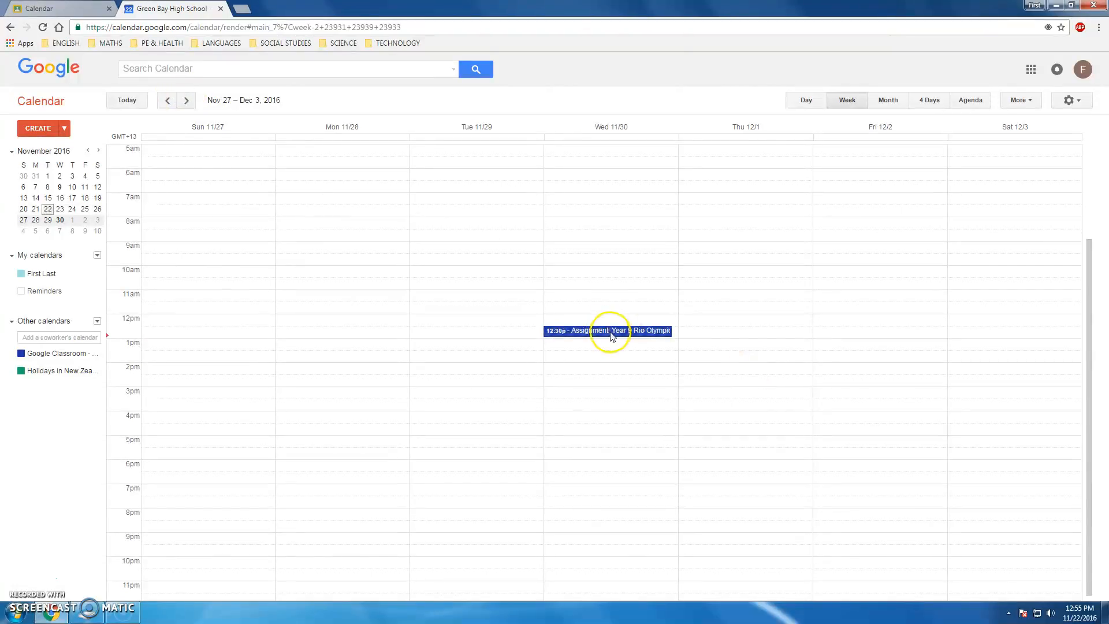